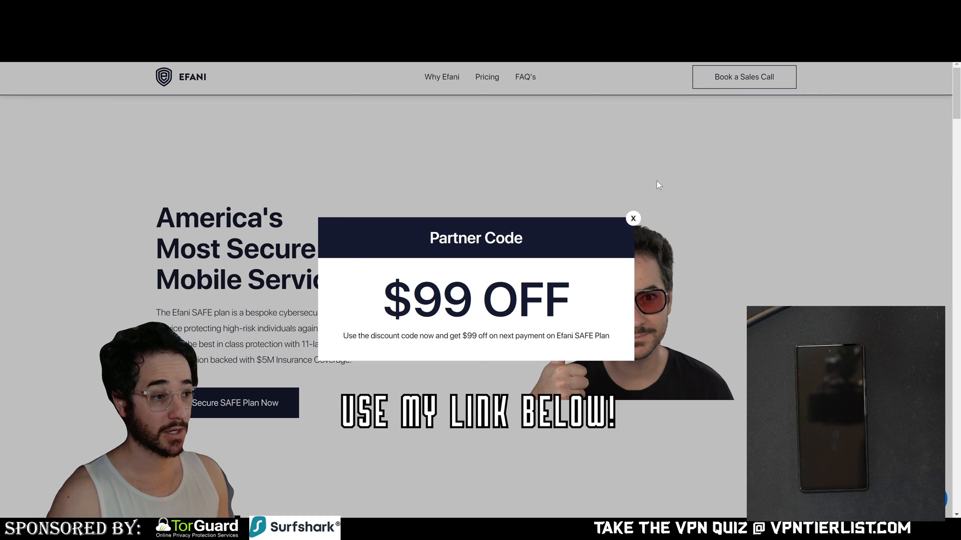
# Step: Close the $99 OFF partner code popup to reveal the expert recommendations
pyautogui.click(633, 218)
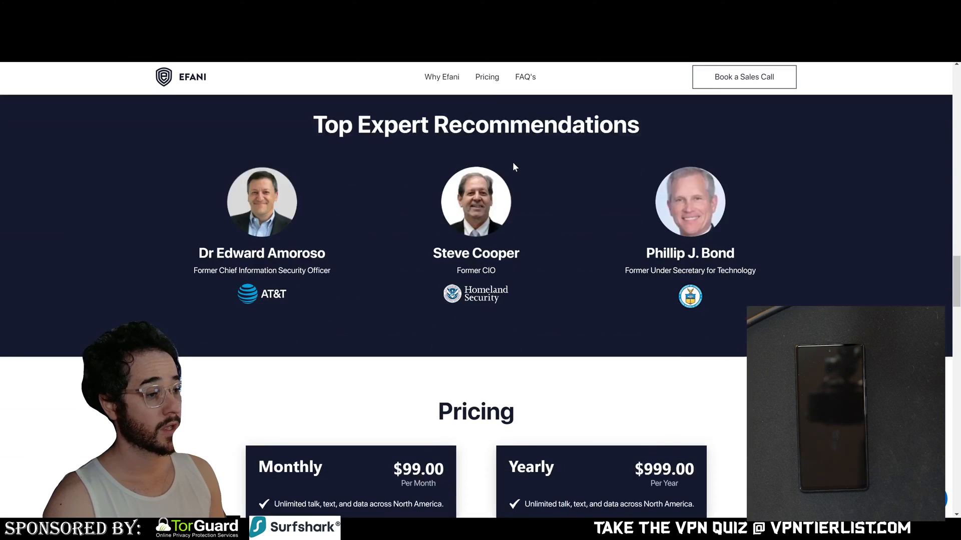
# Step: Scroll to the Pricing section showing the Monthly $99.00 and Yearly $999.00 plans
pyautogui.scroll(-3)
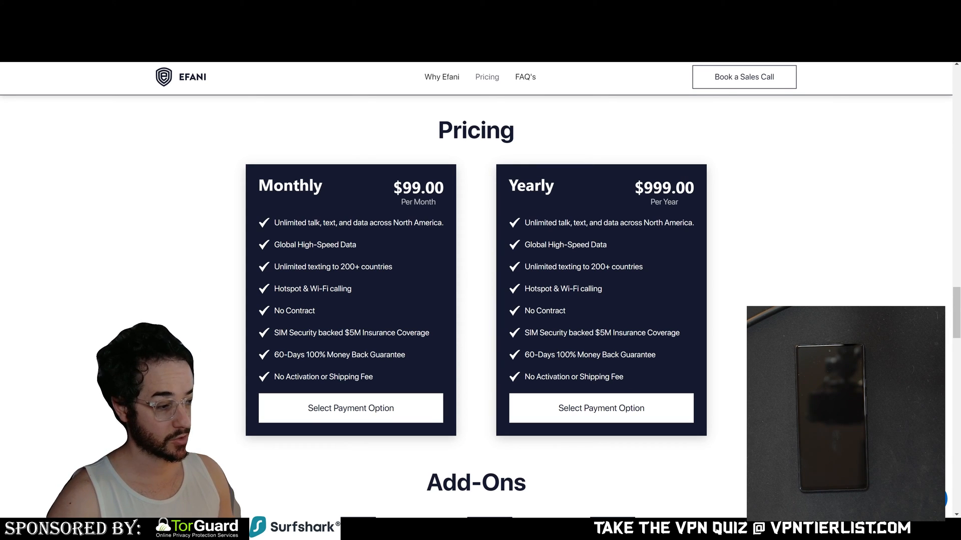
pyautogui.moveTo(379, 274)
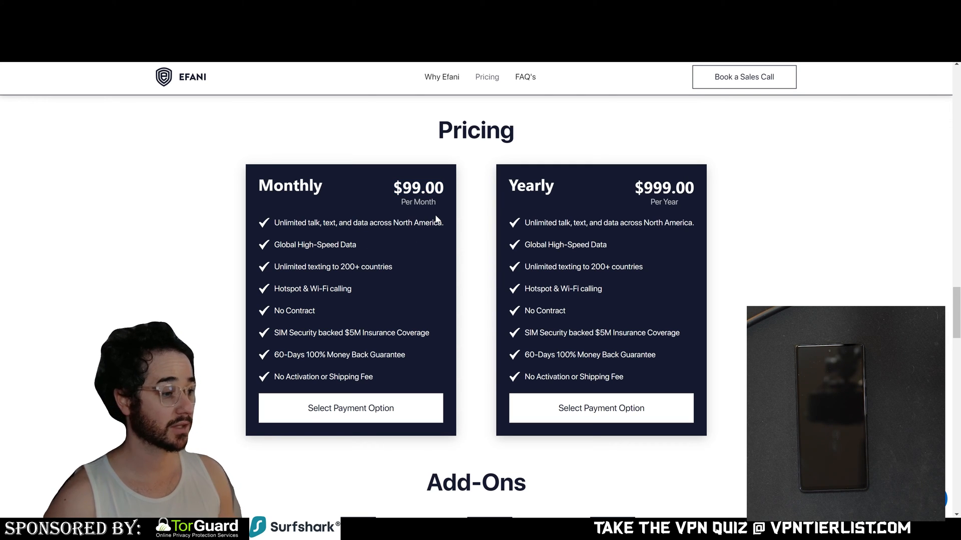
# Step: Scroll down past the Add-Ons, then back up to the 'America's Most Secure Mobile Service' hero
pyautogui.scroll(-3)
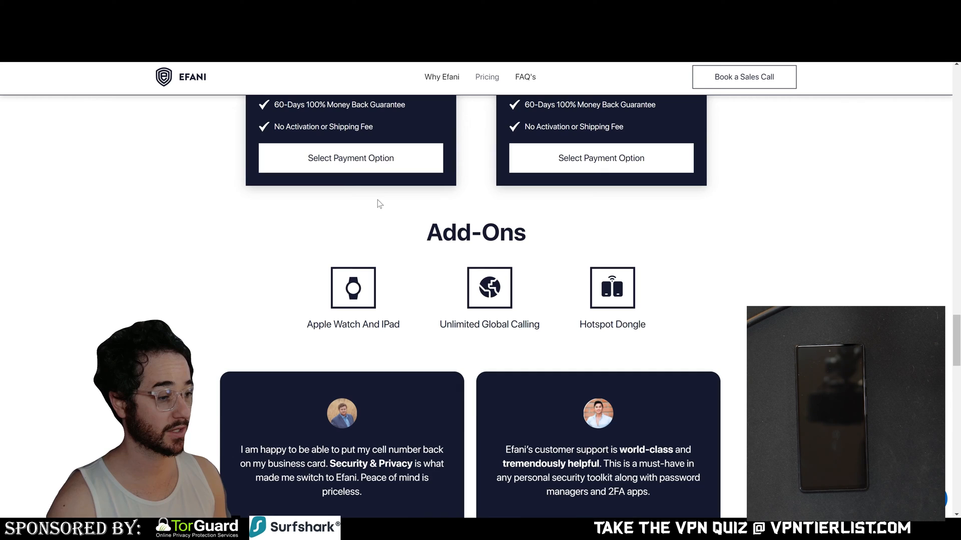
pyautogui.scroll(-3)
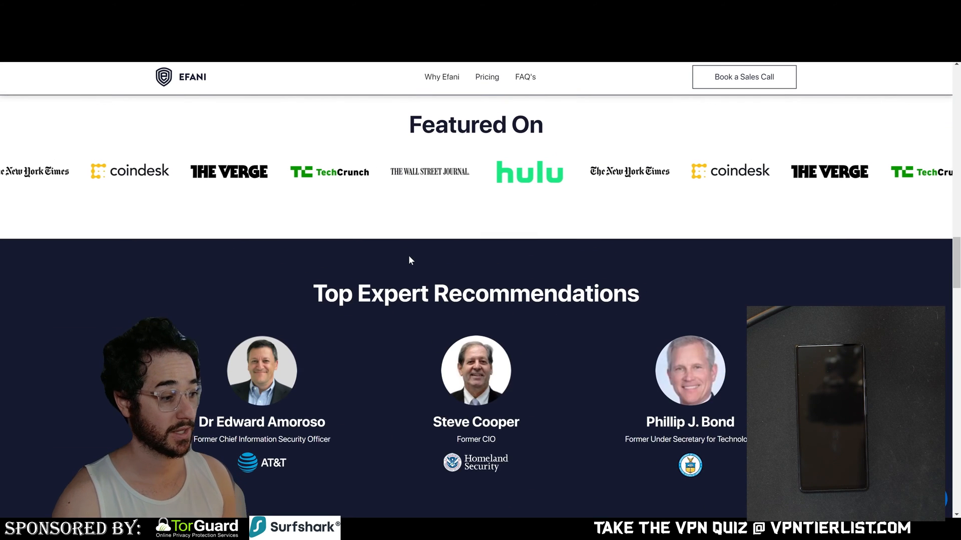
pyautogui.scroll(3)
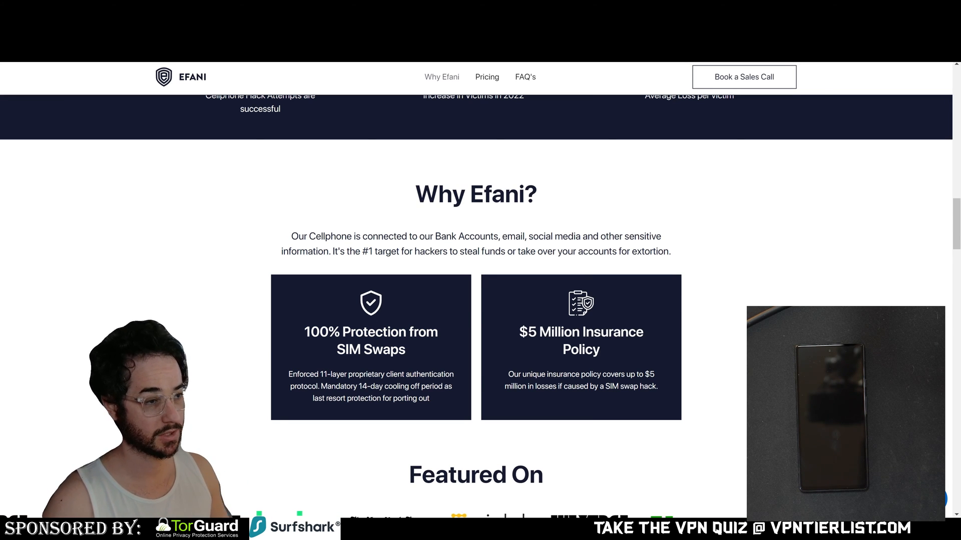
pyautogui.scroll(3)
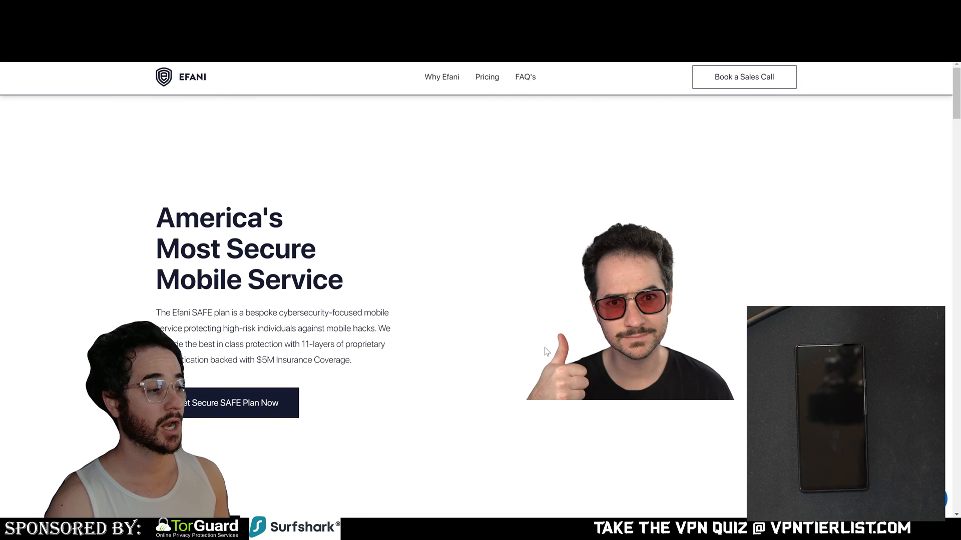